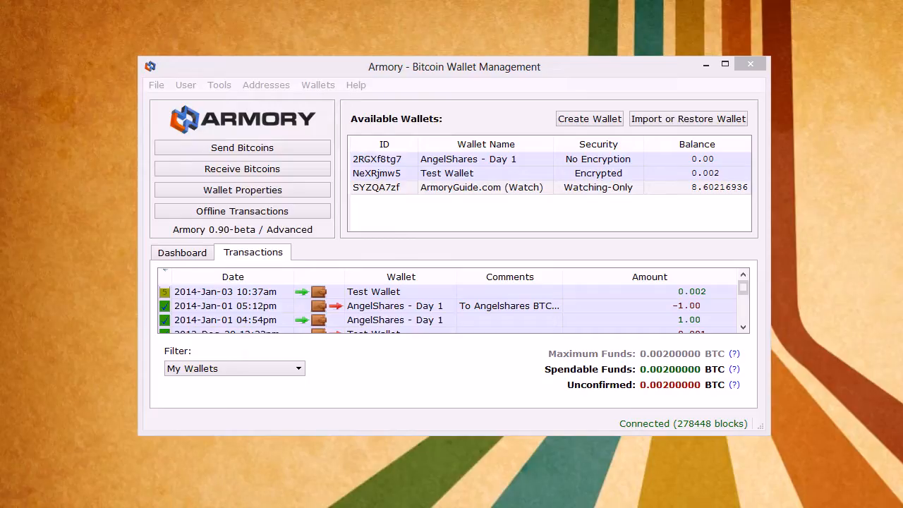
mouse_move(470, 182)
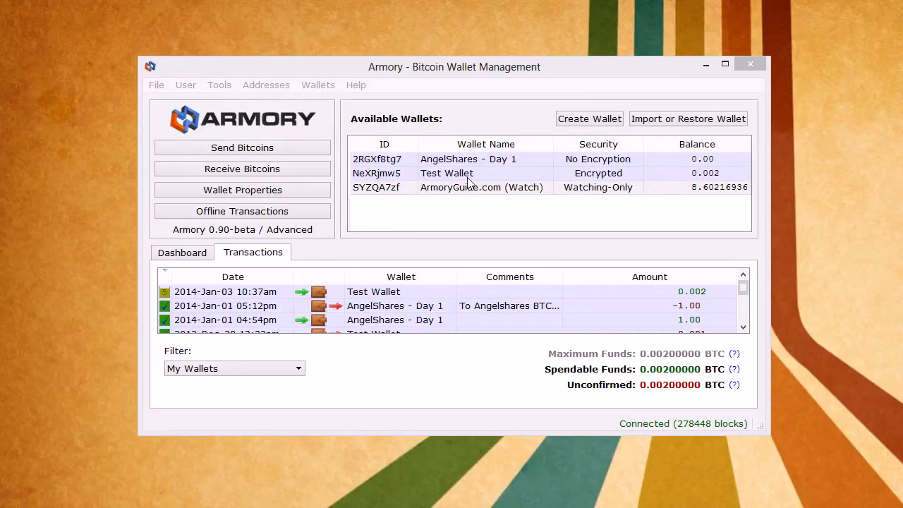
Step: Open the Wallet Properties window for the encrypted Test Wallet
click(446, 173)
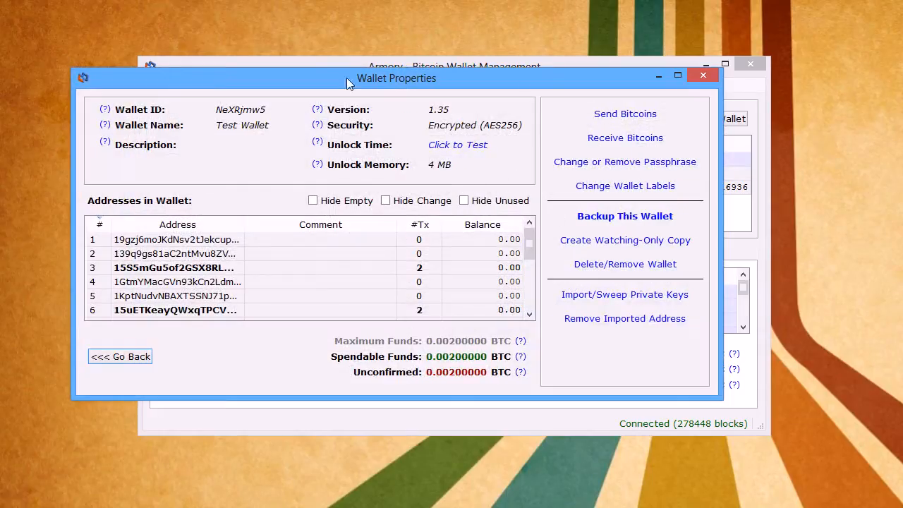
mouse_move(394, 87)
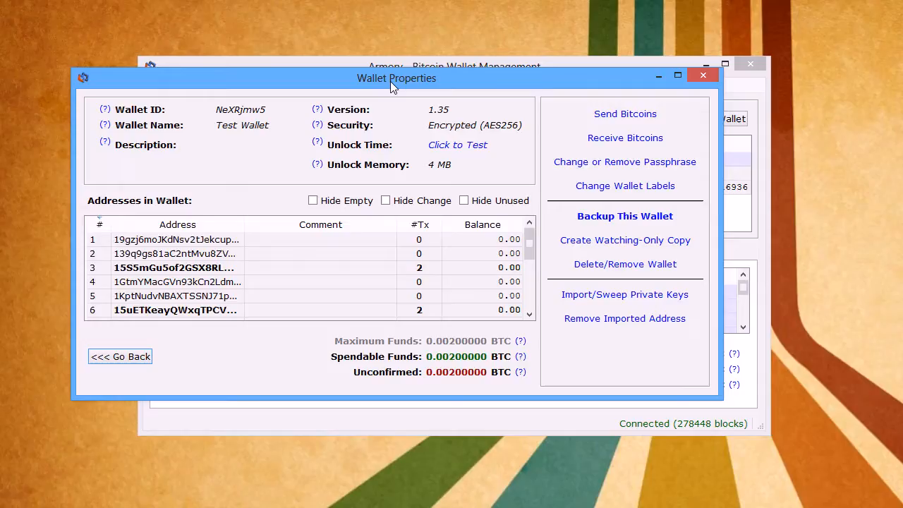
mouse_move(372, 241)
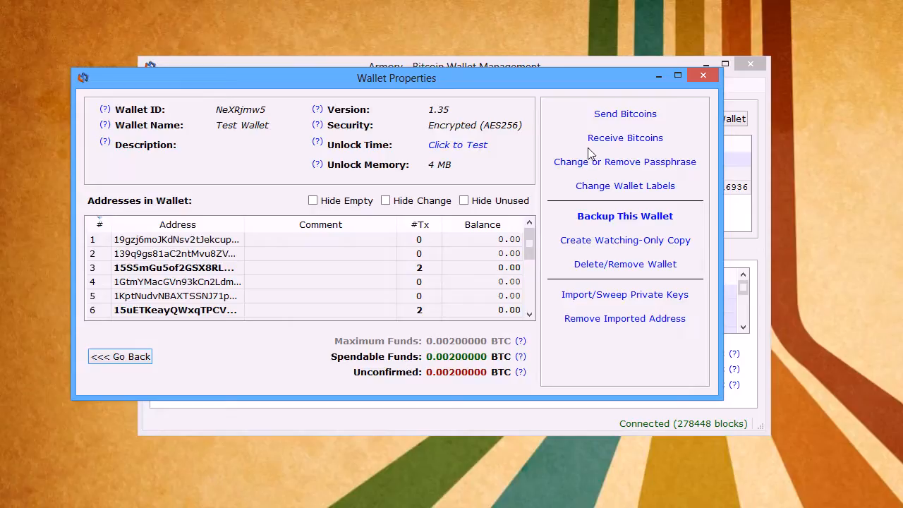
Step: Generate a new Test Wallet receiving address and select it for copying
click(625, 137)
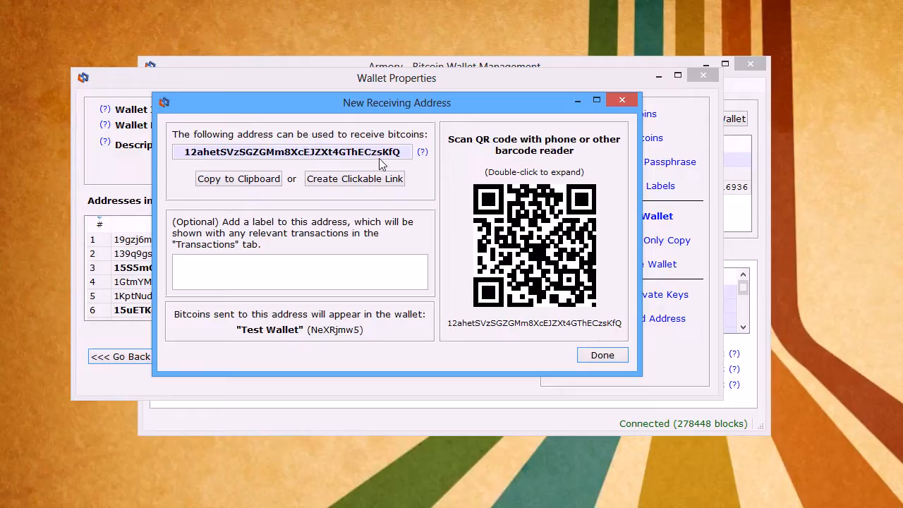
mouse_move(404, 158)
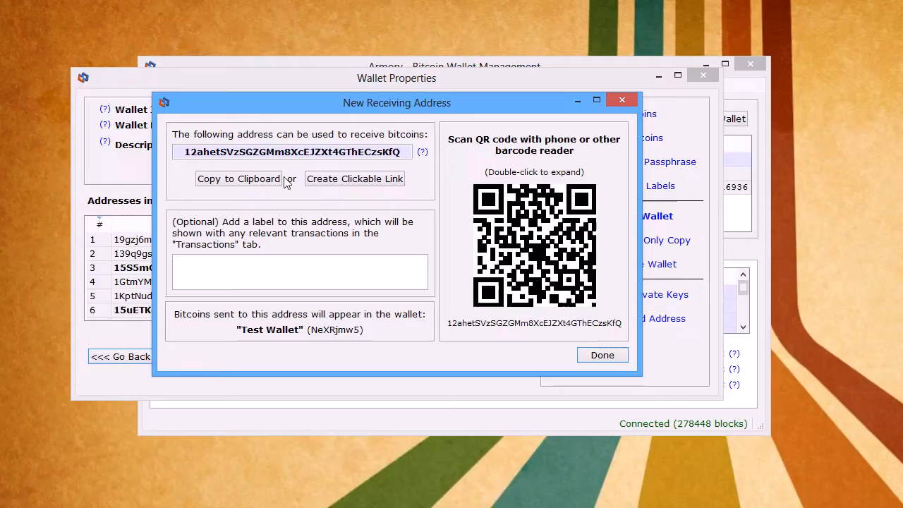
mouse_move(354, 178)
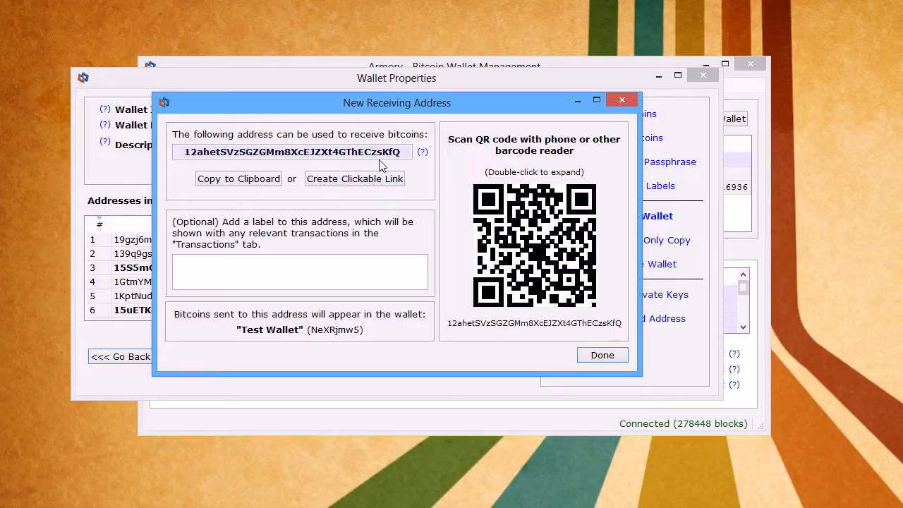
mouse_move(397, 159)
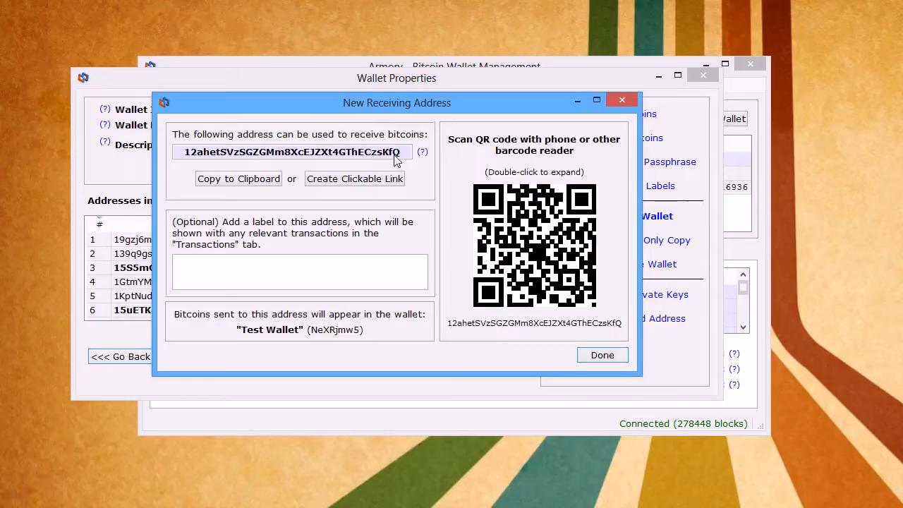
mouse_move(400, 159)
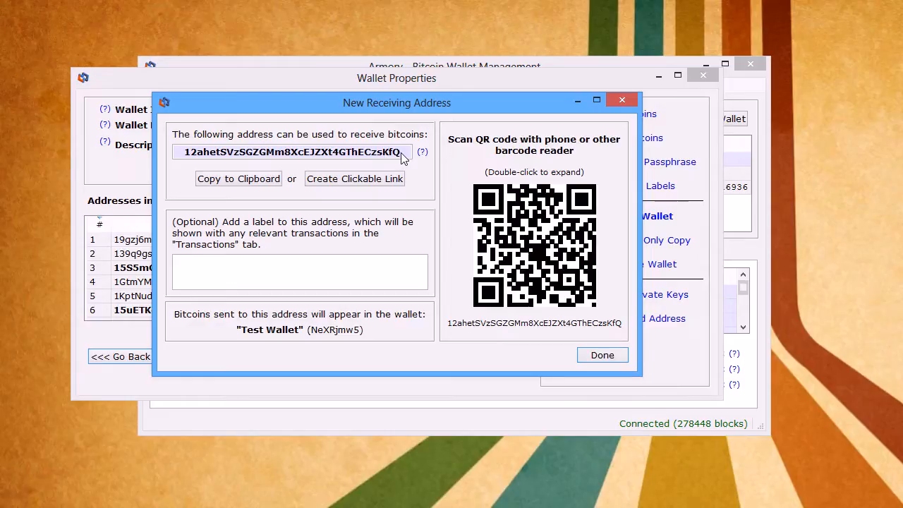
double_click(291, 152)
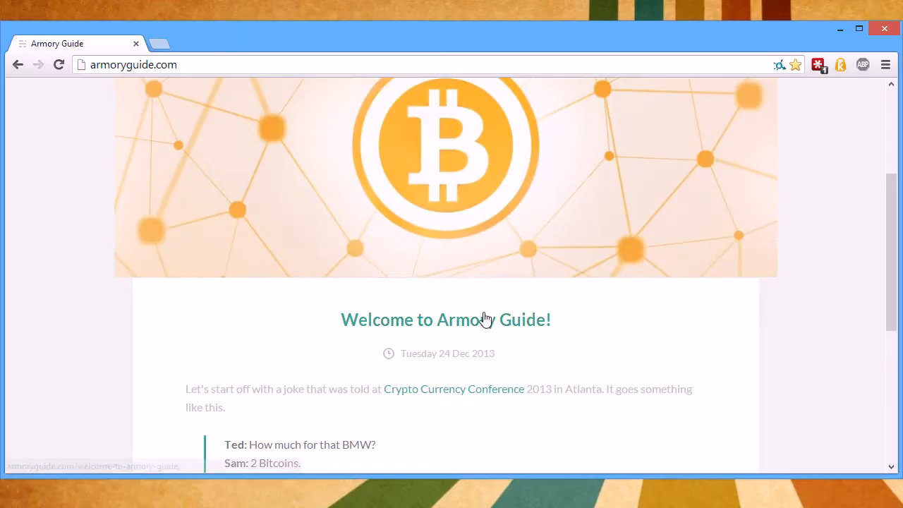
Step: Open the 'Welcome to Armory Guide!' post, then the Receiving Bitcoin article
click(445, 320)
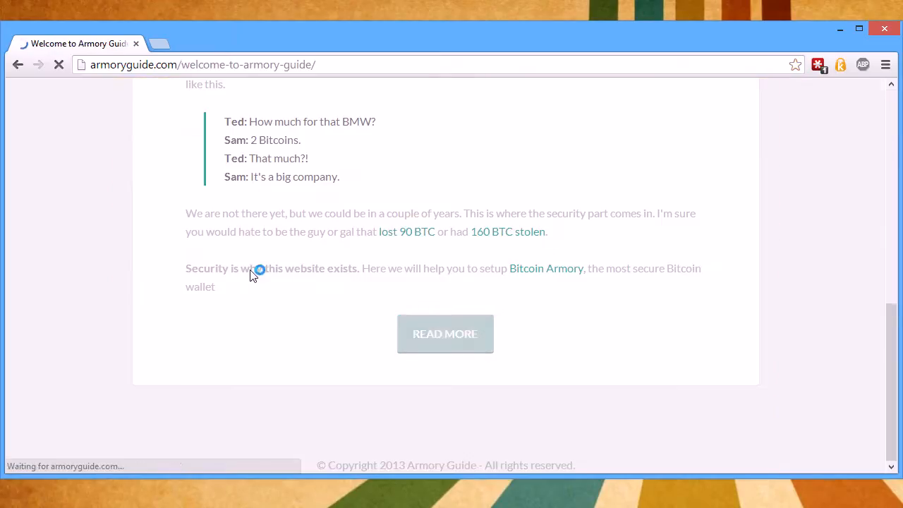
click(445, 334)
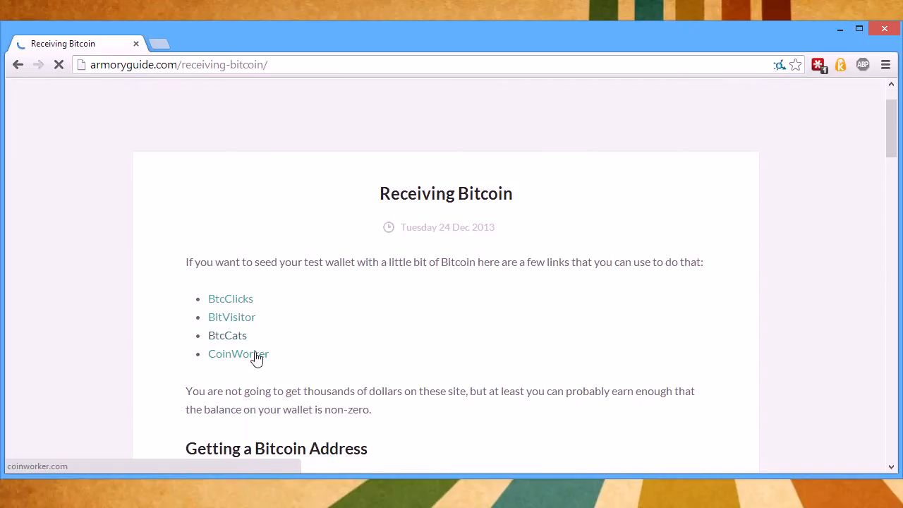
mouse_move(232, 317)
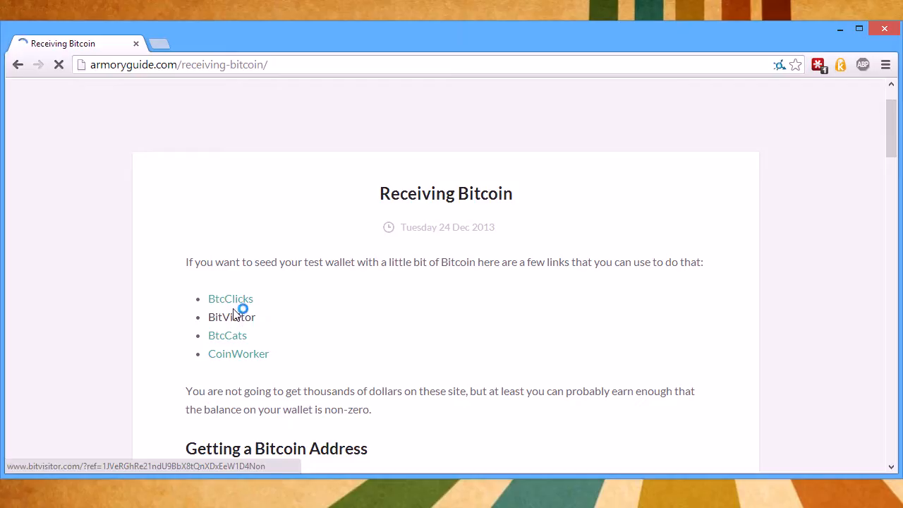
Step: Open the BtcClicks and BitVisitor faucet sites in separate new tabs
click(231, 299)
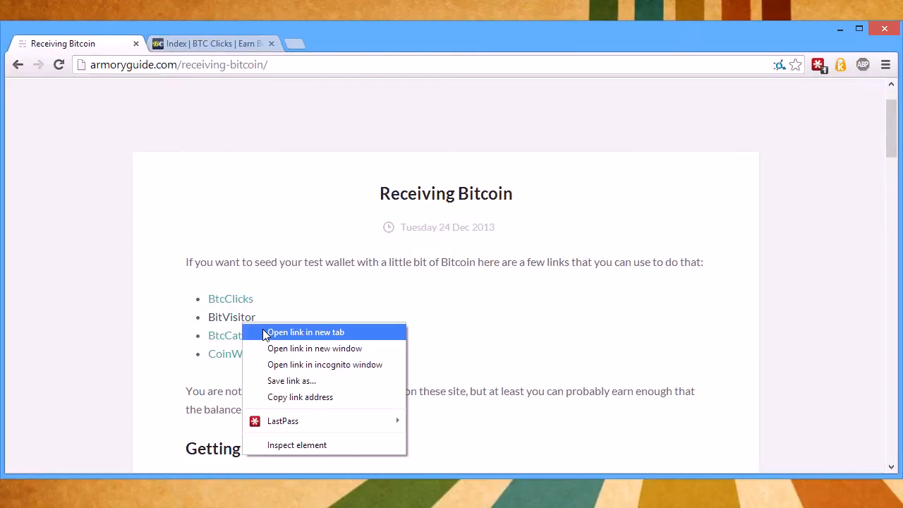
click(305, 332)
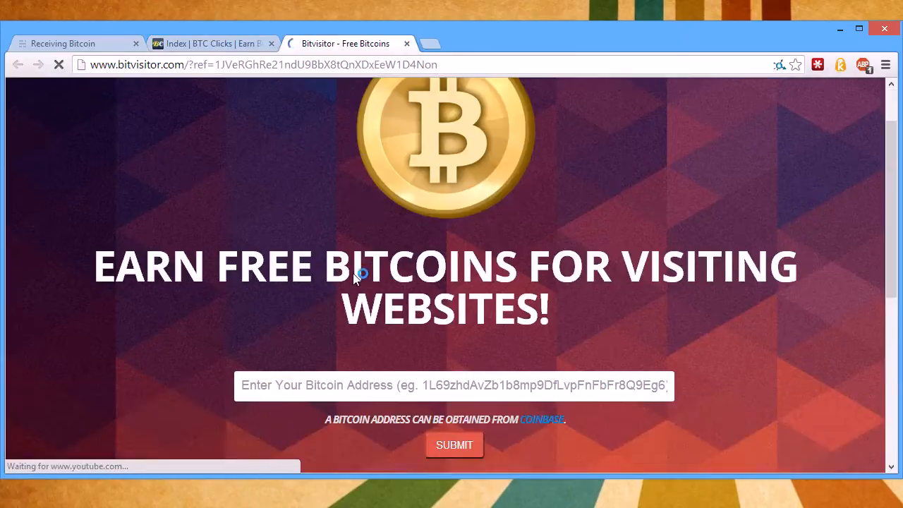